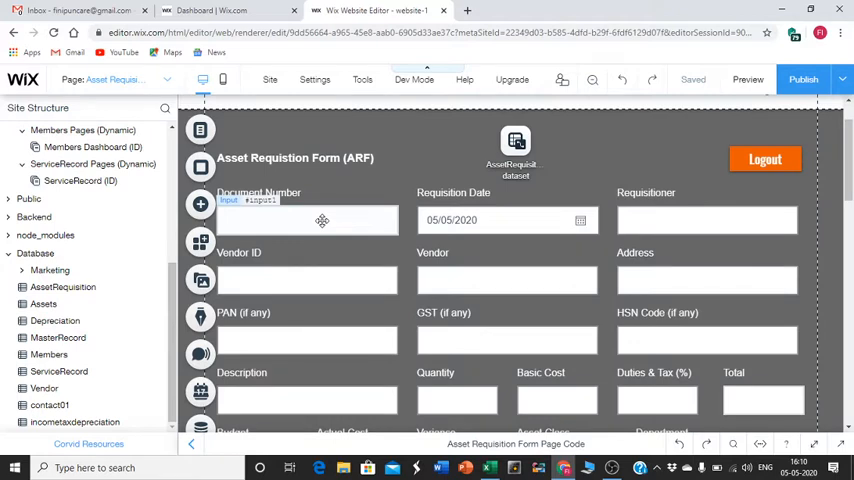
- Select the Document Number input (#input1) on the Asset Requisition form
click(322, 220)
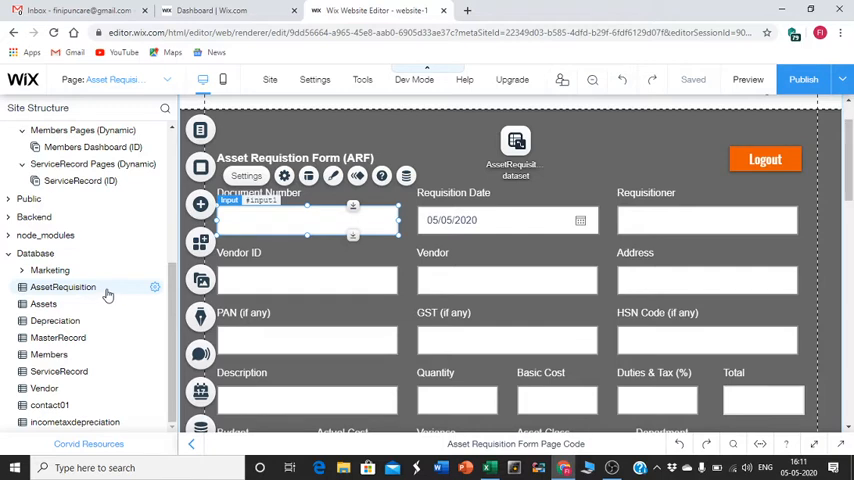
mouse_move(60, 336)
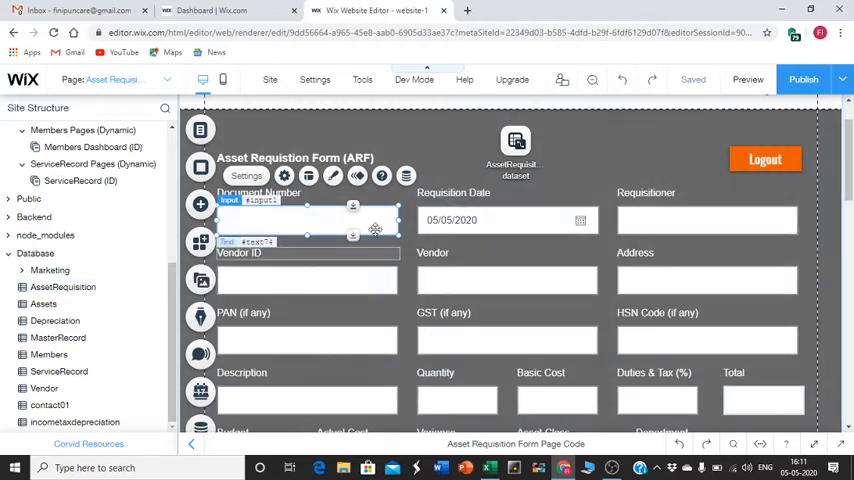
click(708, 220)
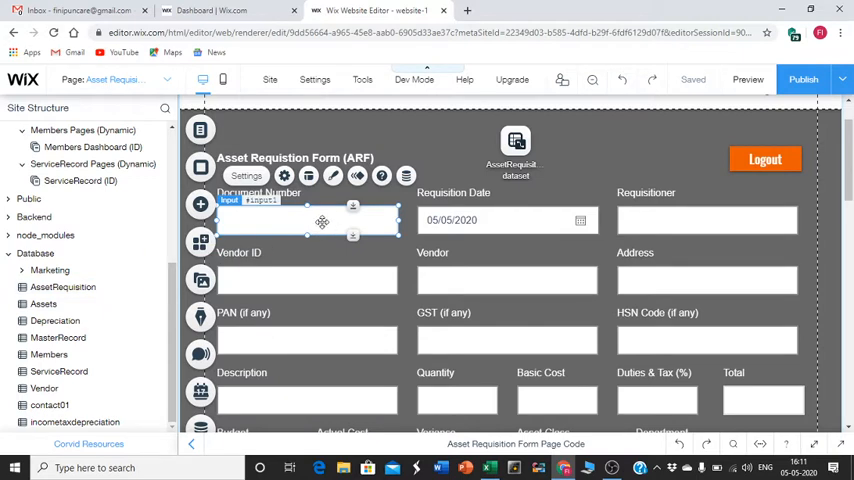
mouse_move(332, 228)
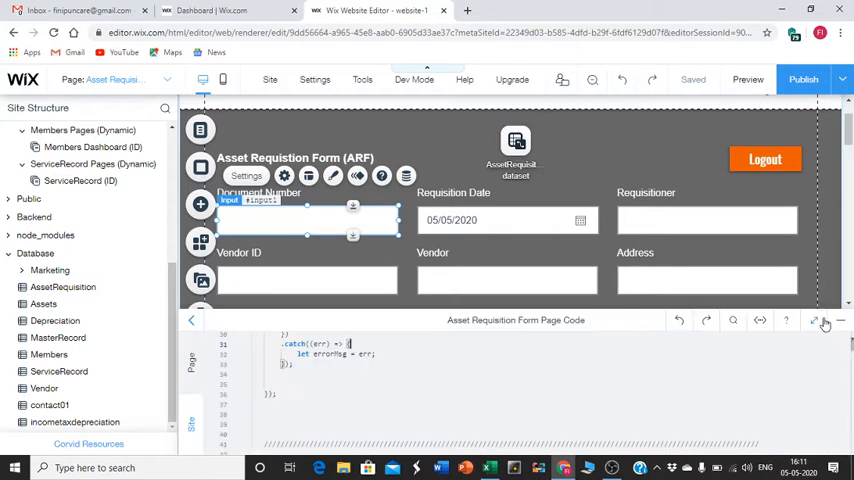
- Expand the page code full-height and zoom the browser in for readability
click(814, 320)
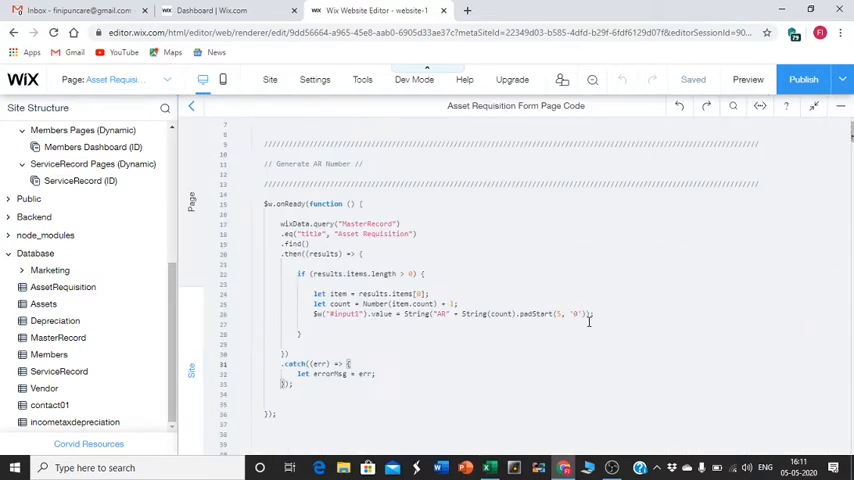
scroll(up, 3)
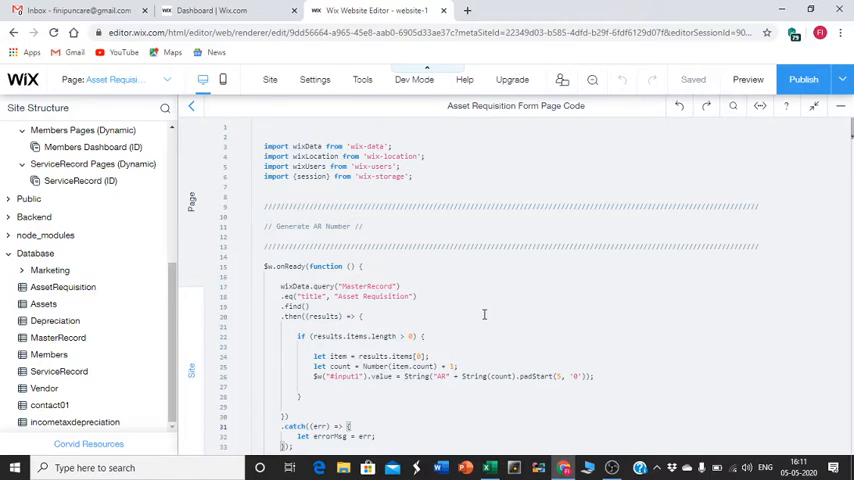
scroll(down, 3)
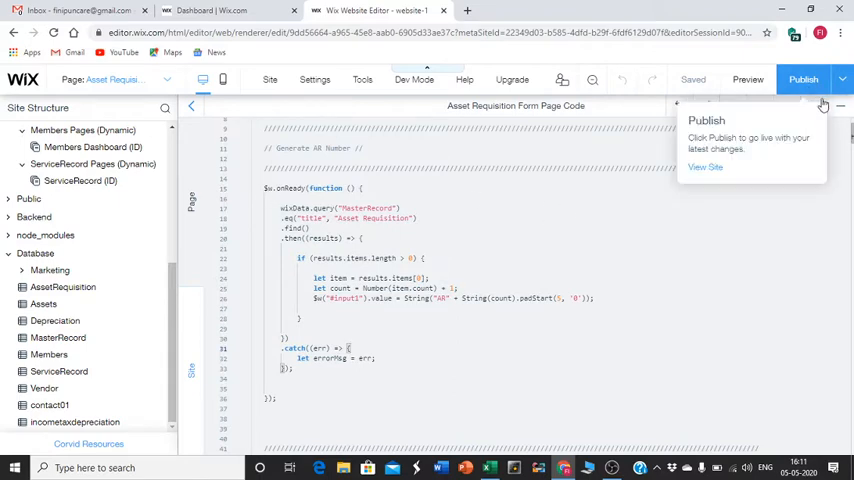
click(836, 32)
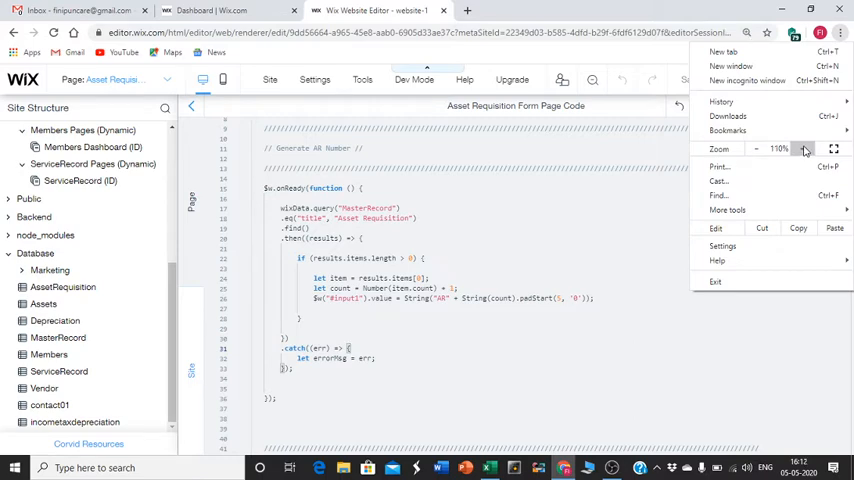
click(804, 148)
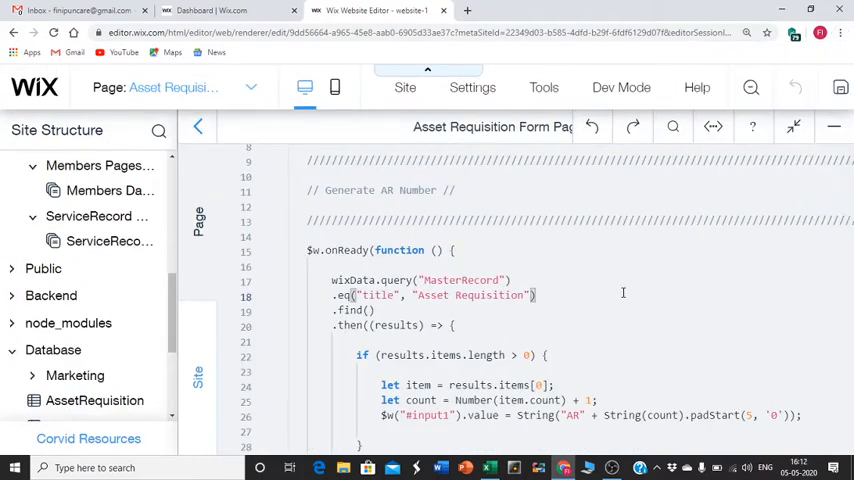
mouse_move(680, 312)
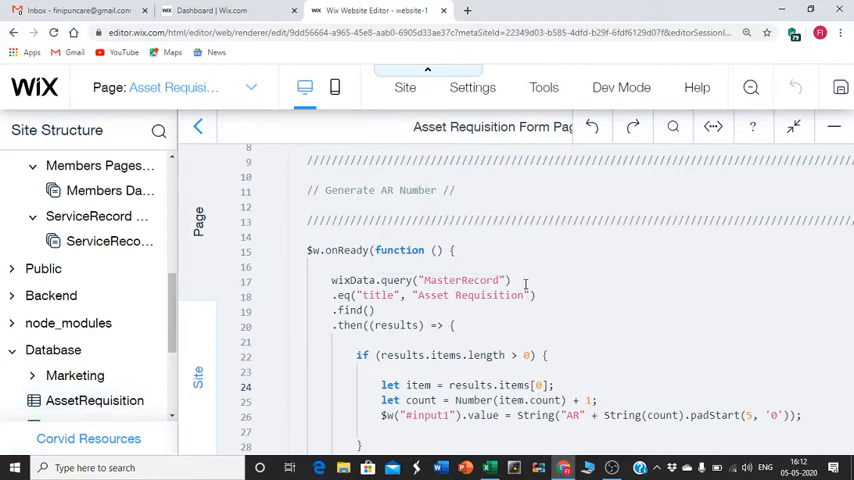
mouse_move(432, 302)
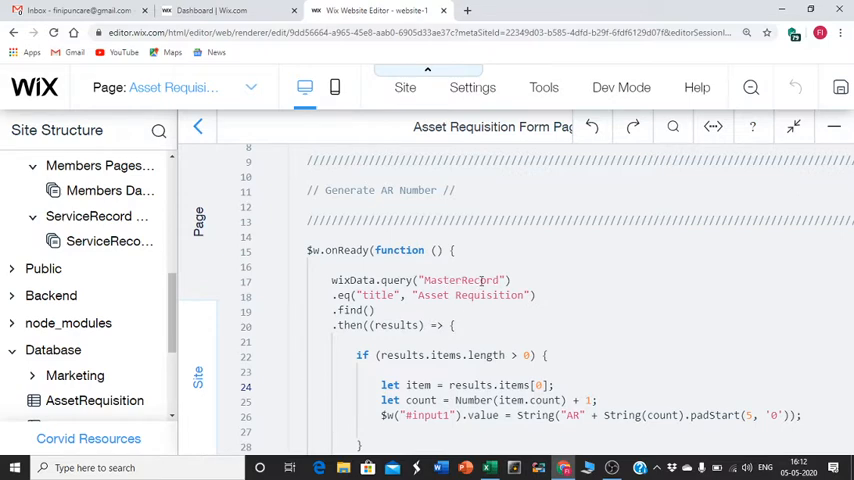
mouse_move(448, 356)
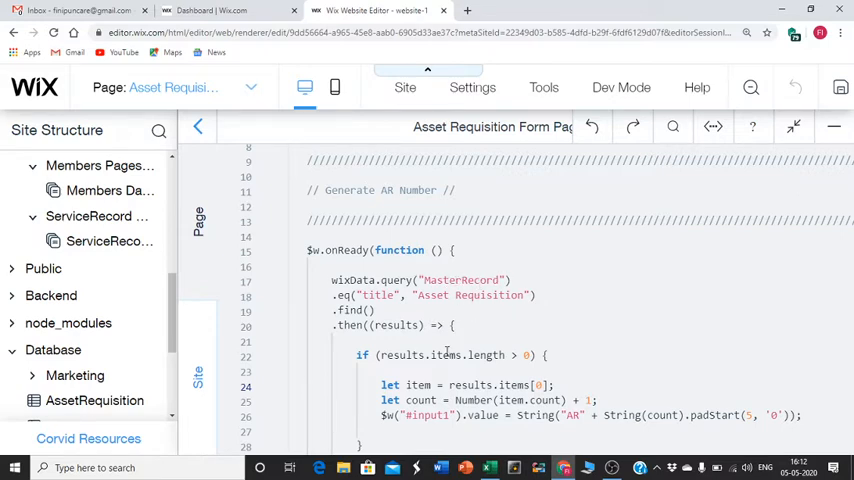
- Scroll through the AR number routine: count increment, padded value assignment and error catch
scroll(down, 3)
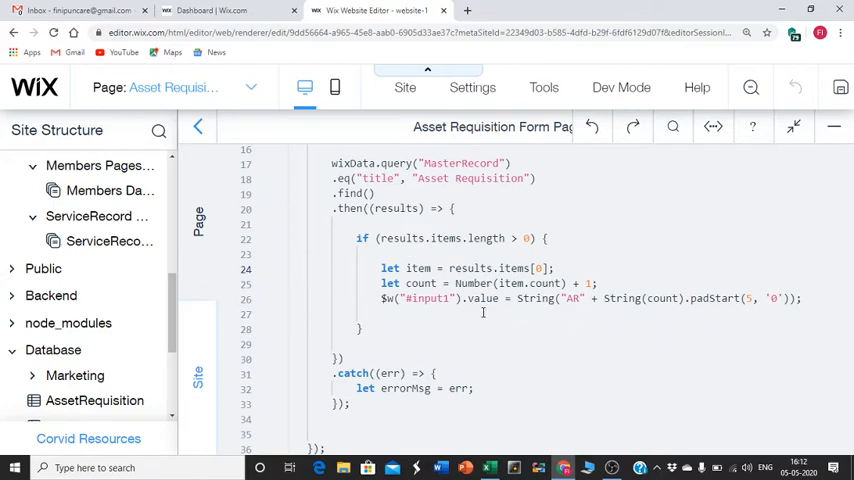
mouse_move(532, 298)
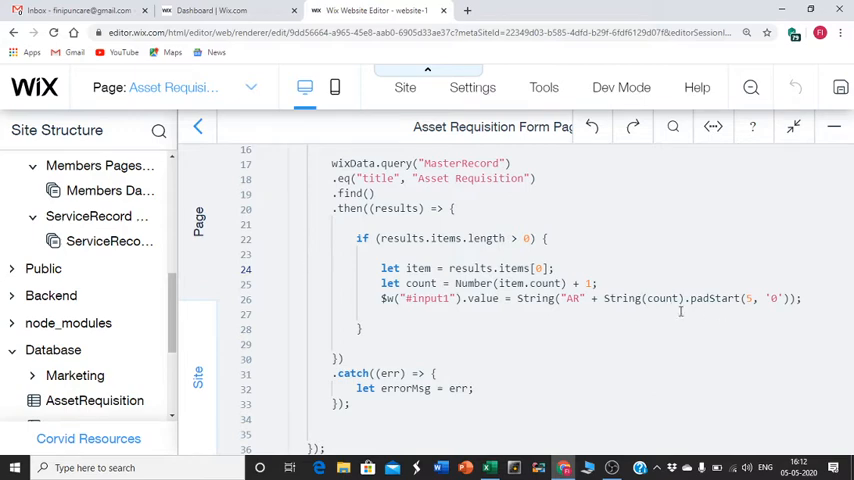
mouse_move(420, 284)
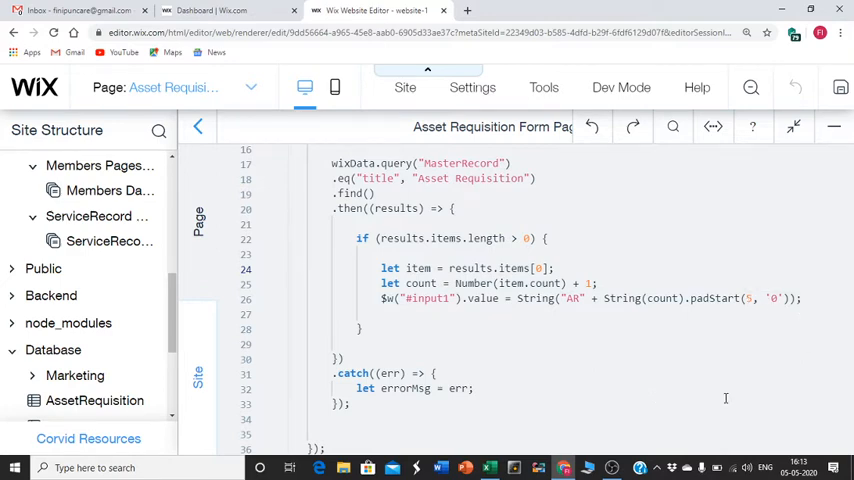
mouse_move(768, 314)
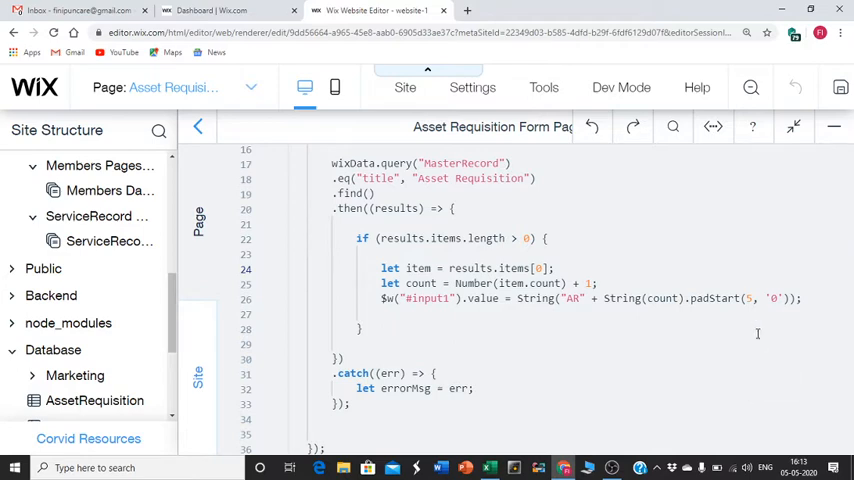
mouse_move(748, 300)
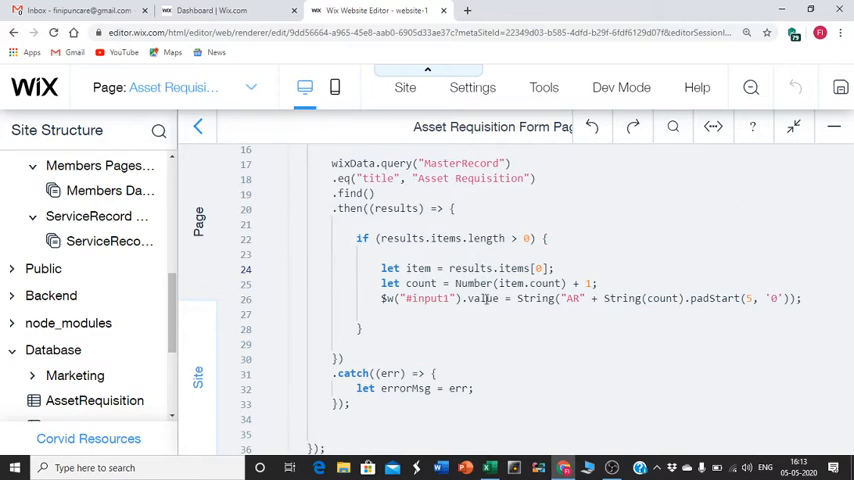
scroll(down, 3)
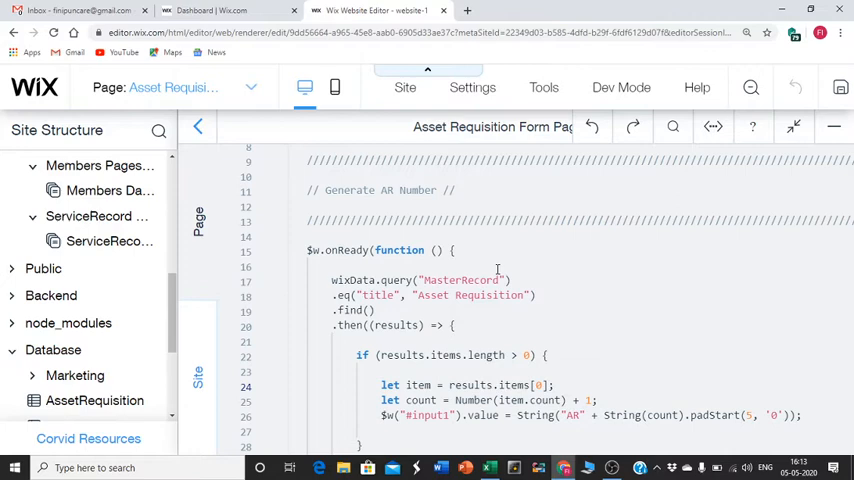
scroll(down, 3)
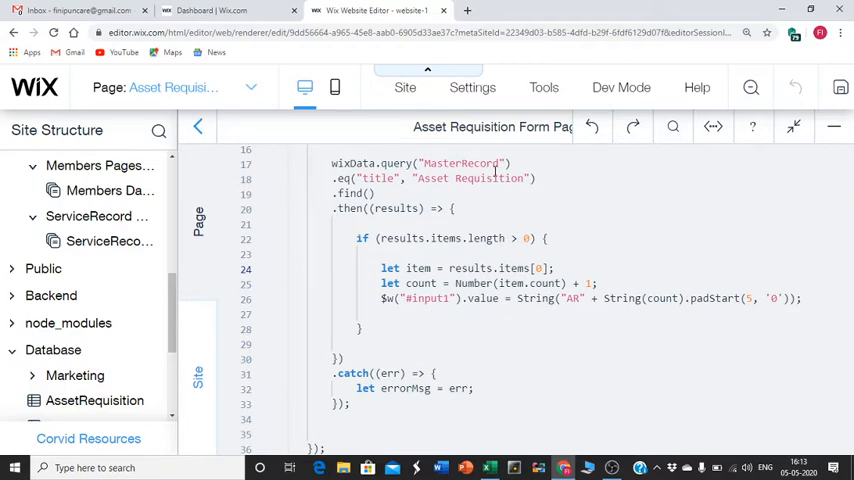
mouse_move(592, 320)
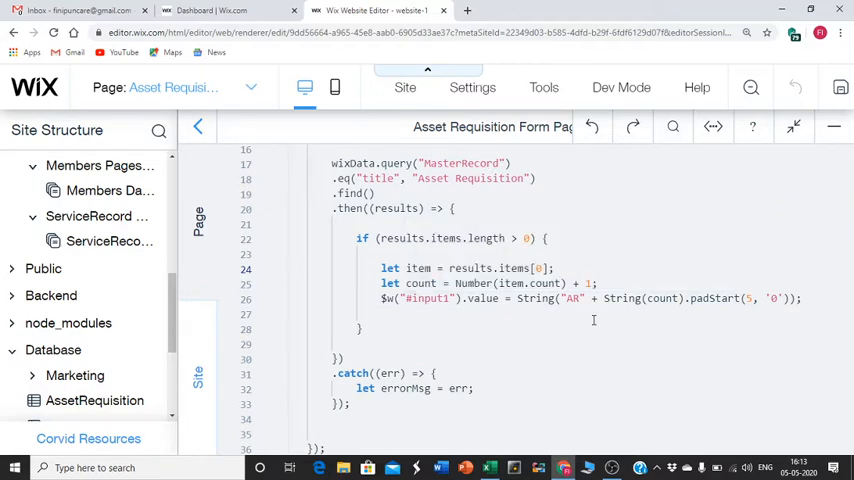
mouse_move(776, 330)
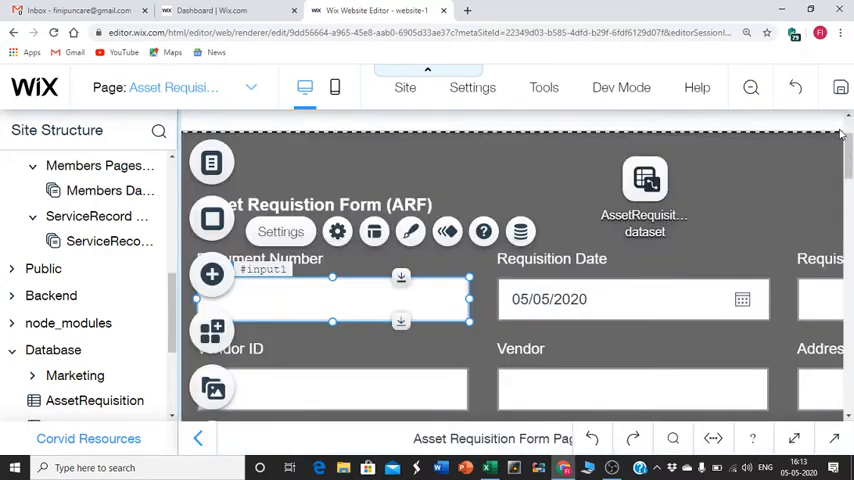
- Reset the browser zoom back to normal size from Chrome's menu
click(844, 32)
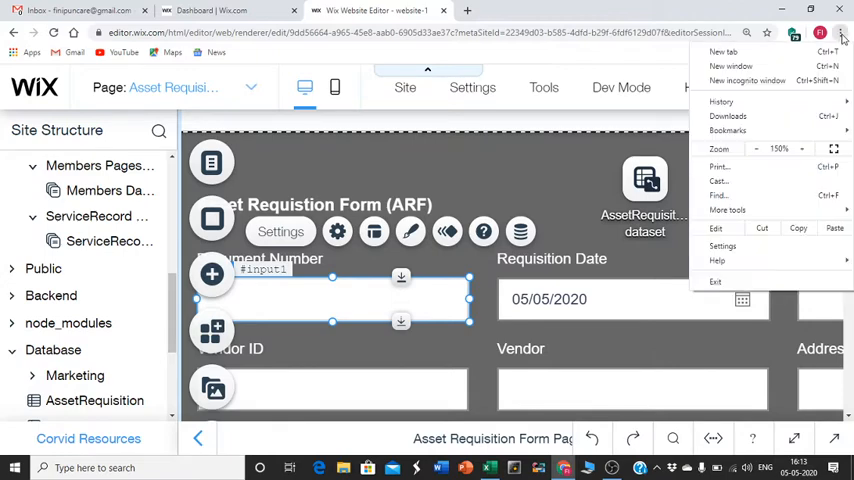
click(754, 148)
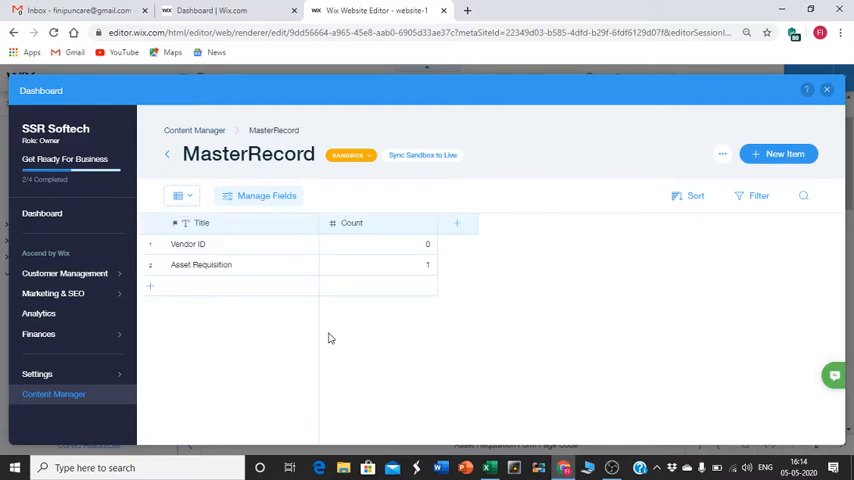
mouse_move(200, 250)
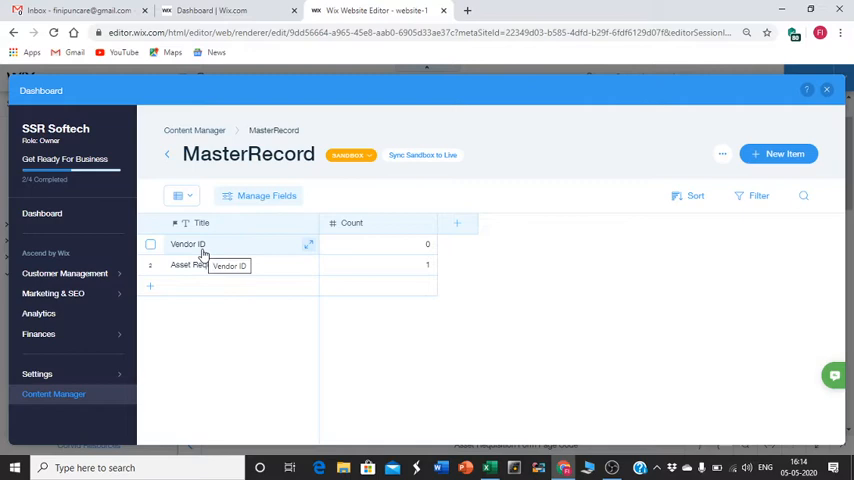
mouse_move(212, 250)
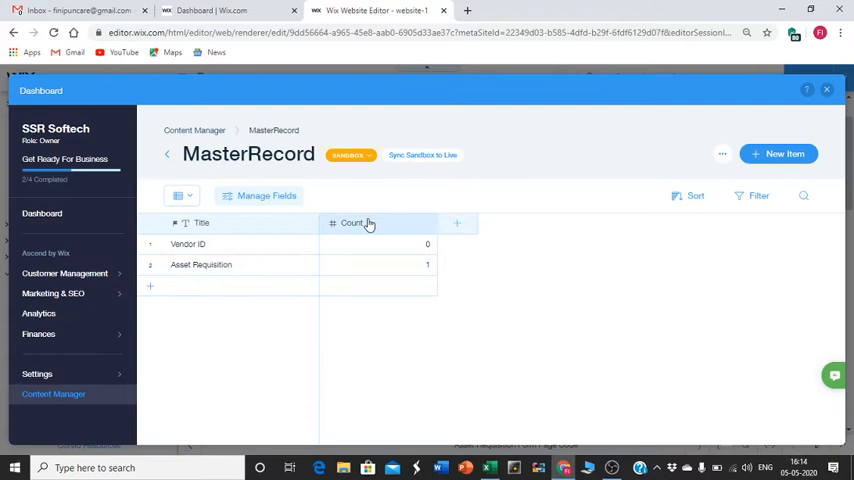
mouse_move(396, 232)
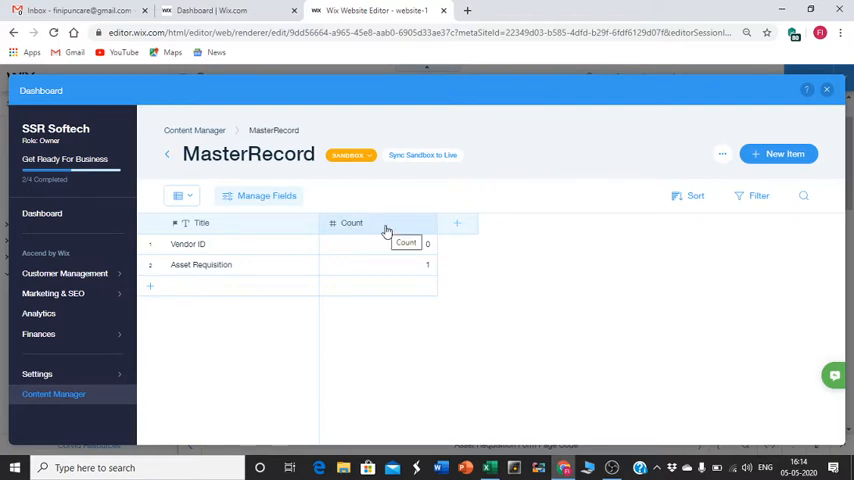
mouse_move(356, 224)
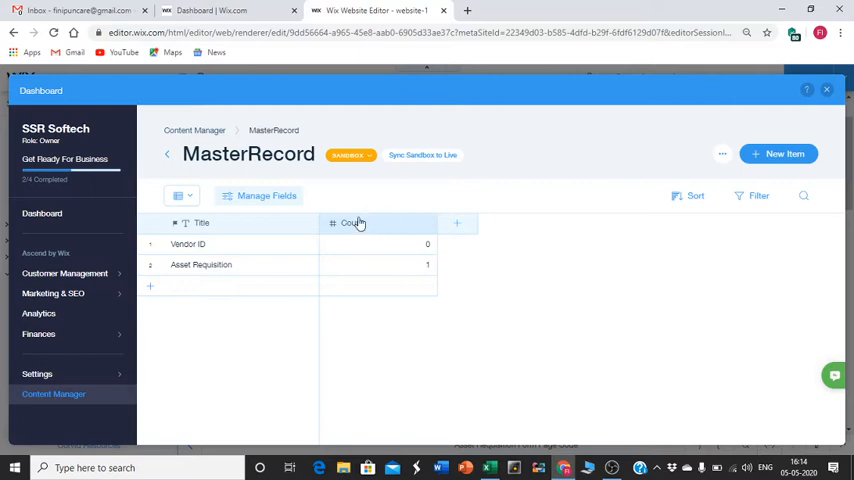
mouse_move(358, 224)
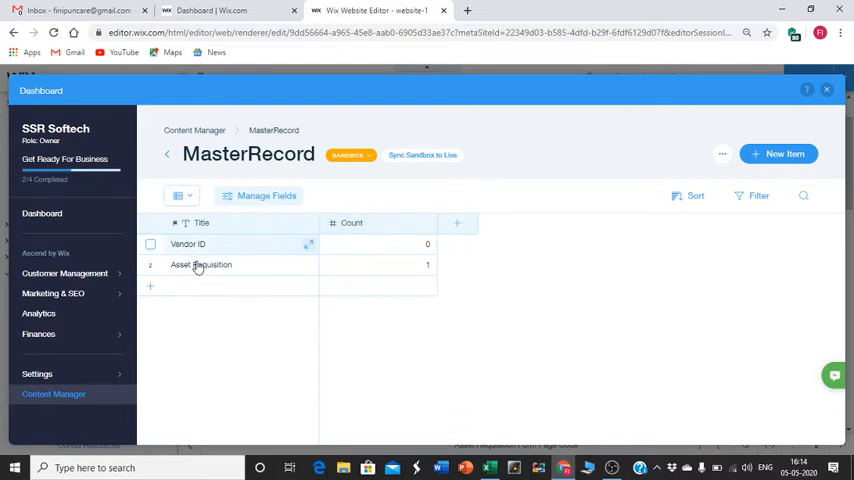
mouse_move(188, 244)
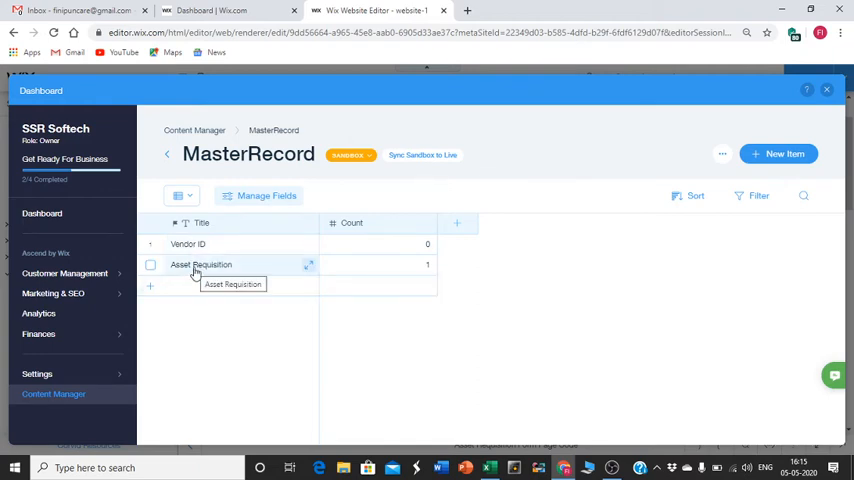
mouse_move(340, 272)
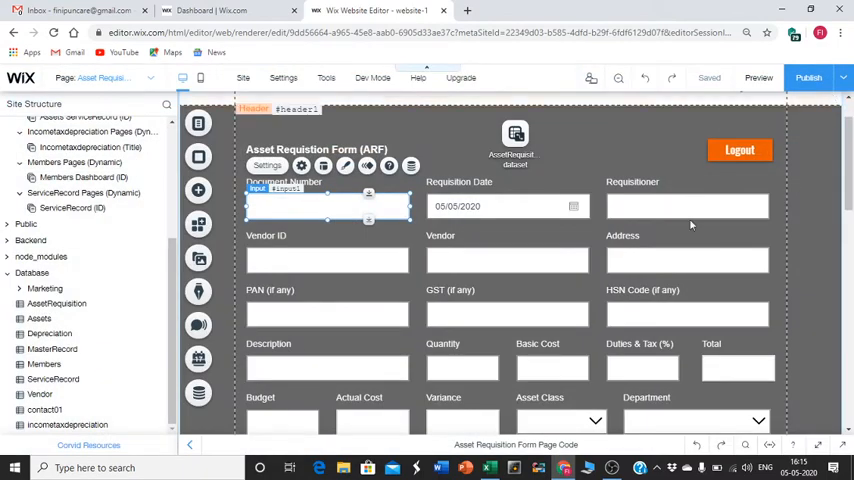
- Preview the form live and confirm the Document Number shows AR00002
click(754, 78)
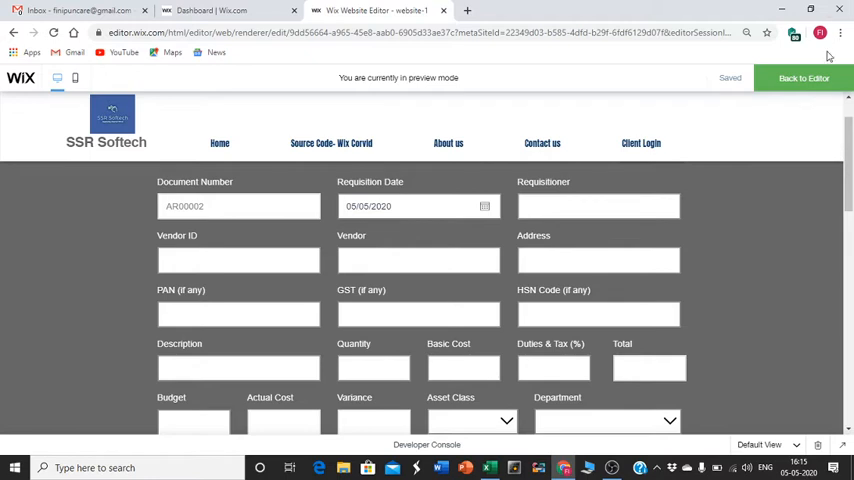
click(842, 32)
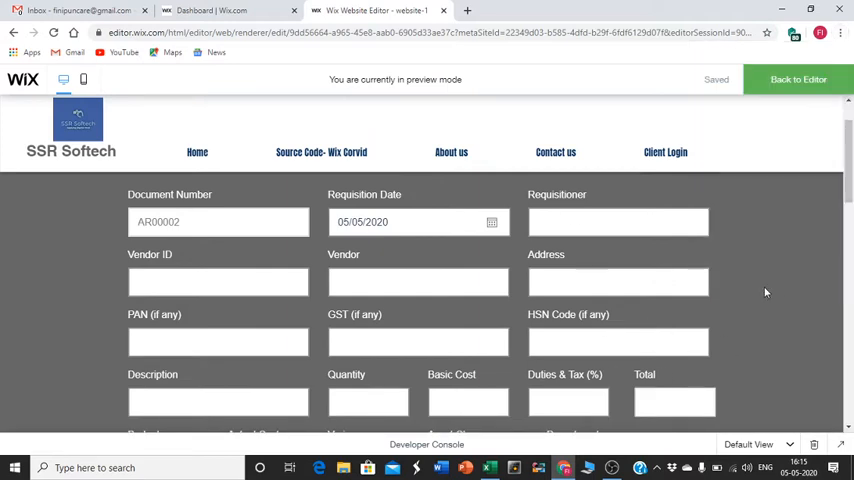
- Enter requisitioner m, vendor ID 123, vendor ms and address ms
text(ms)
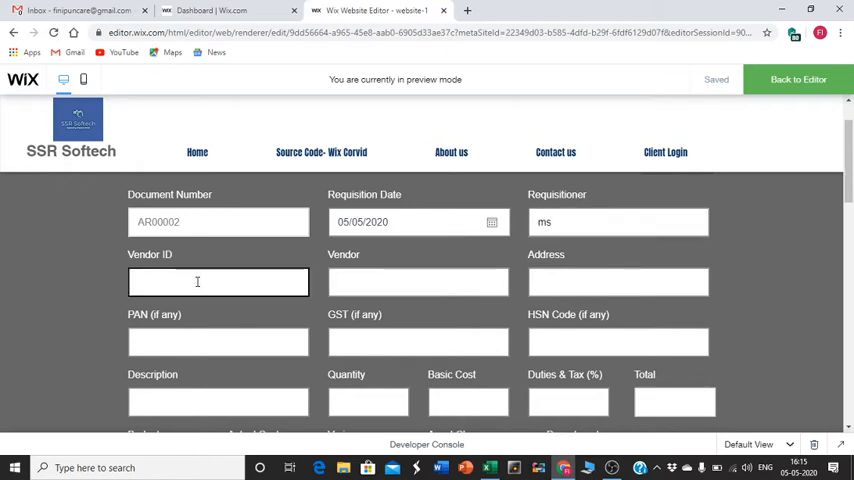
text(123)
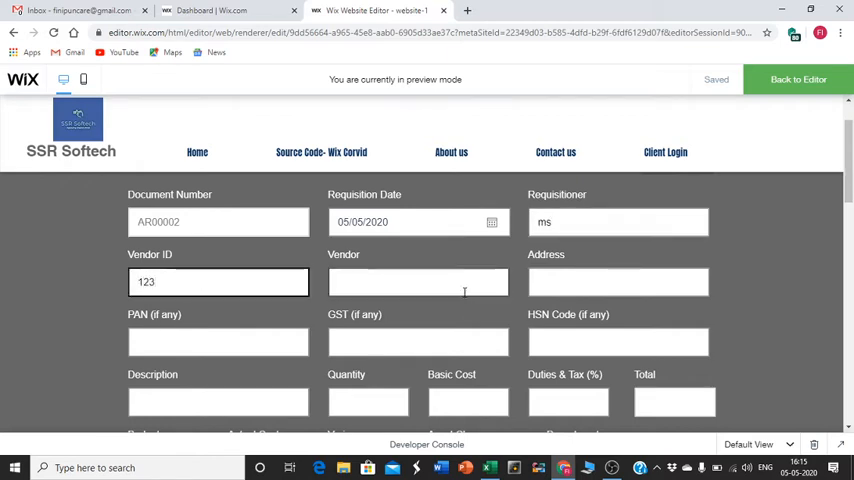
text(ms)
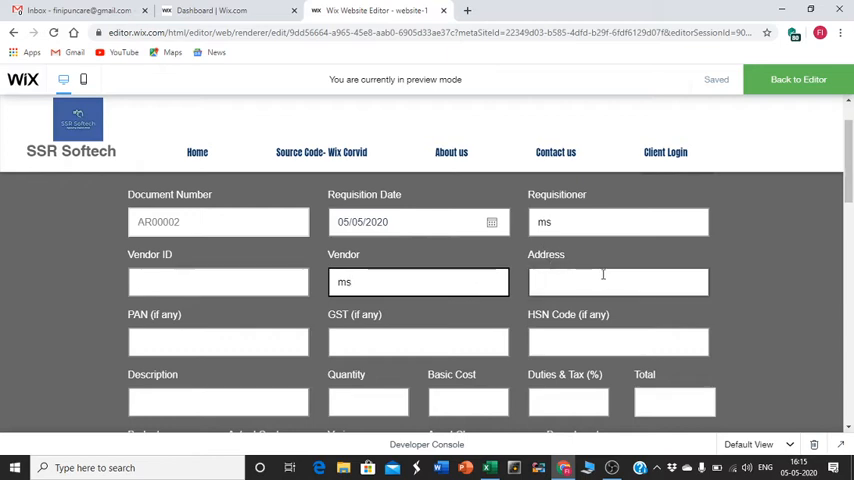
text(ms)
click(218, 402)
text(apple)
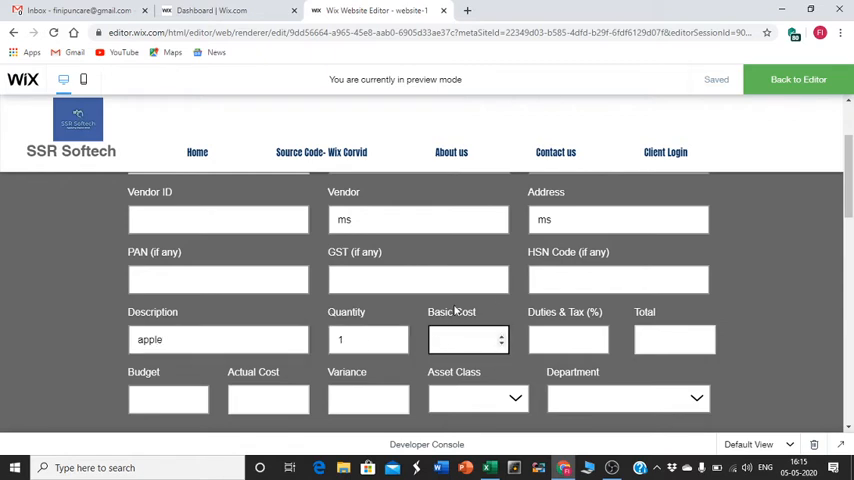
mouse_move(200, 208)
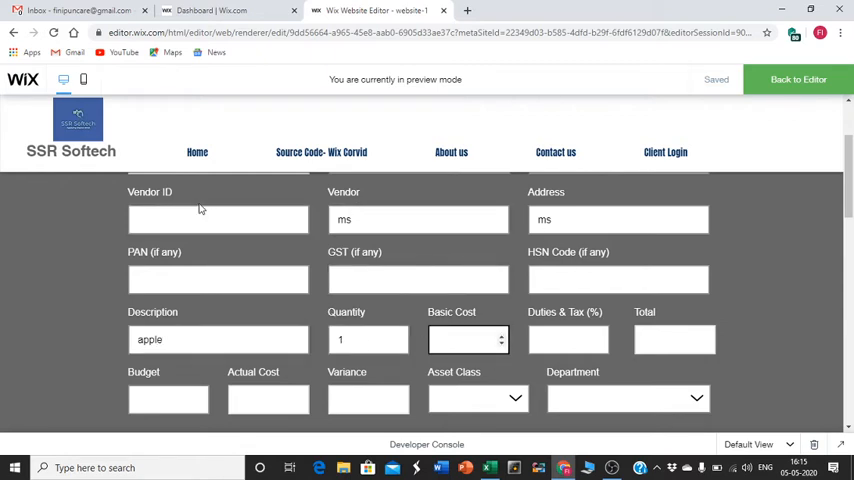
scroll(up, 3)
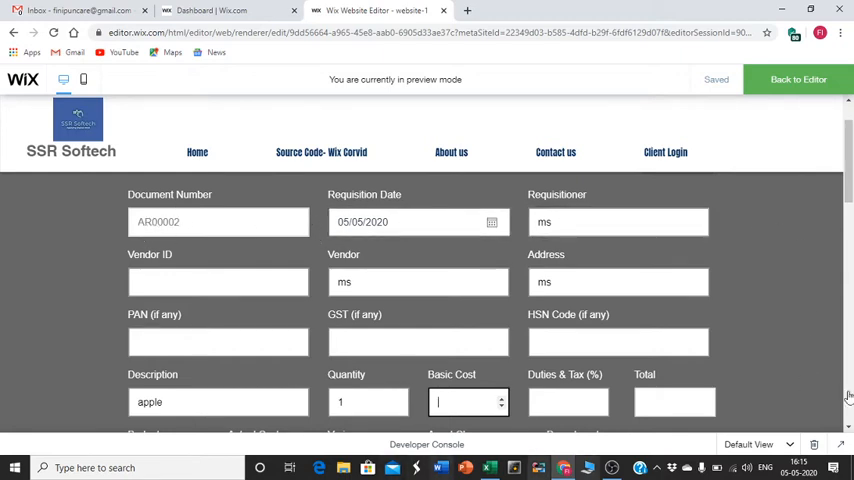
scroll(down, 3)
text(0)
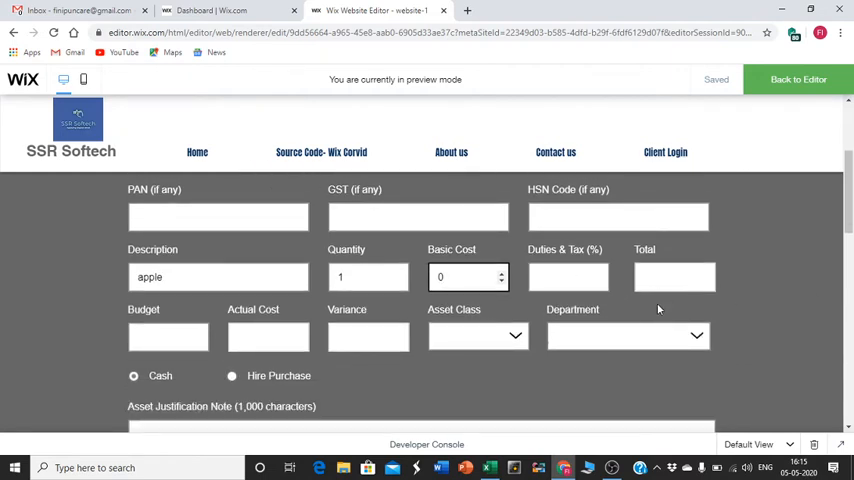
- Enter quantity 1, budget 100, choose Purchase department and add note pk
text(100)
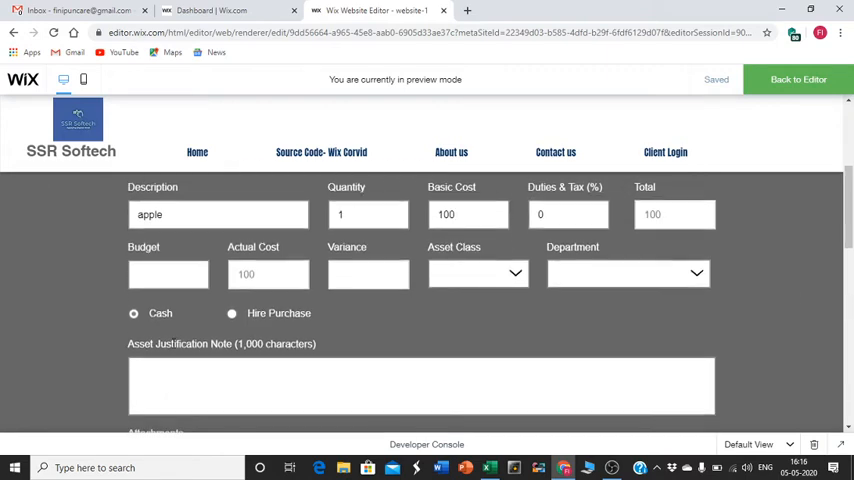
click(168, 274)
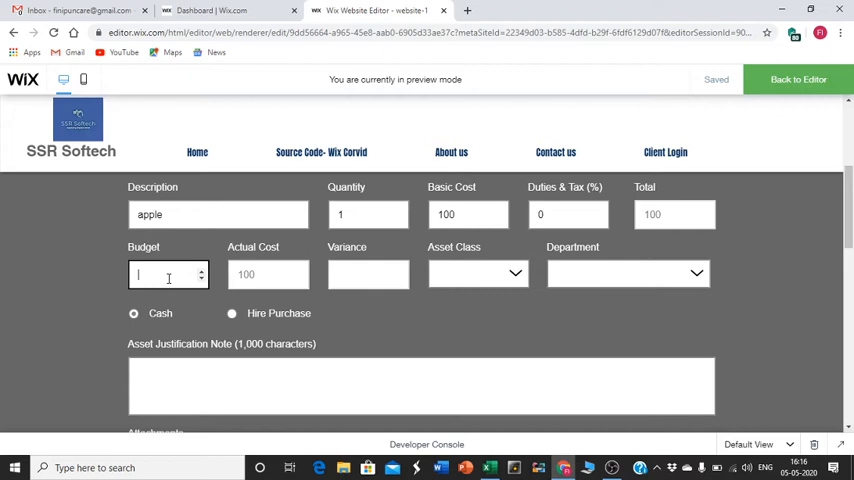
text(100)
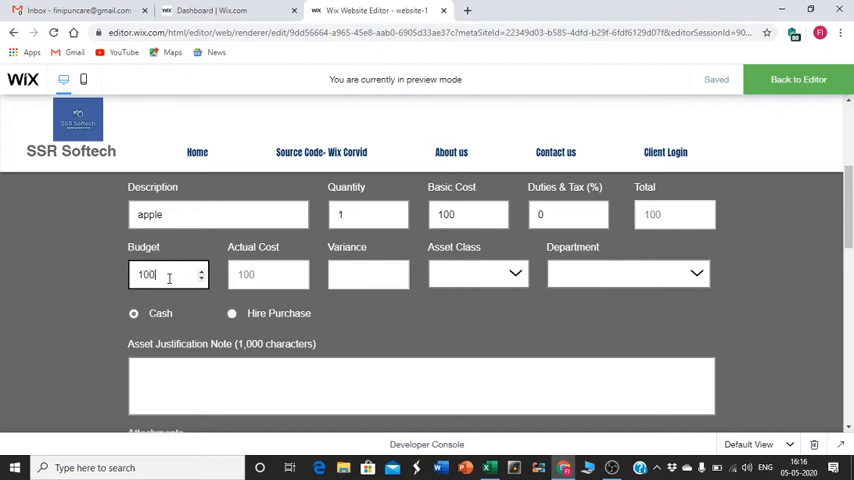
click(478, 272)
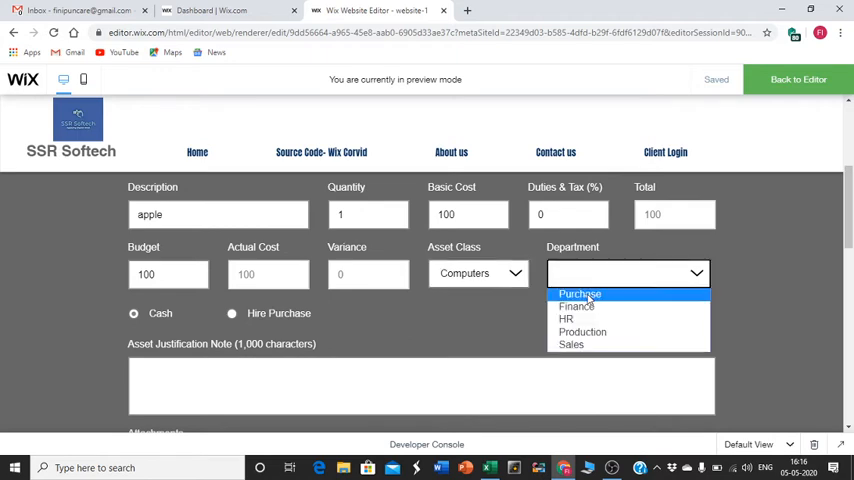
click(580, 292)
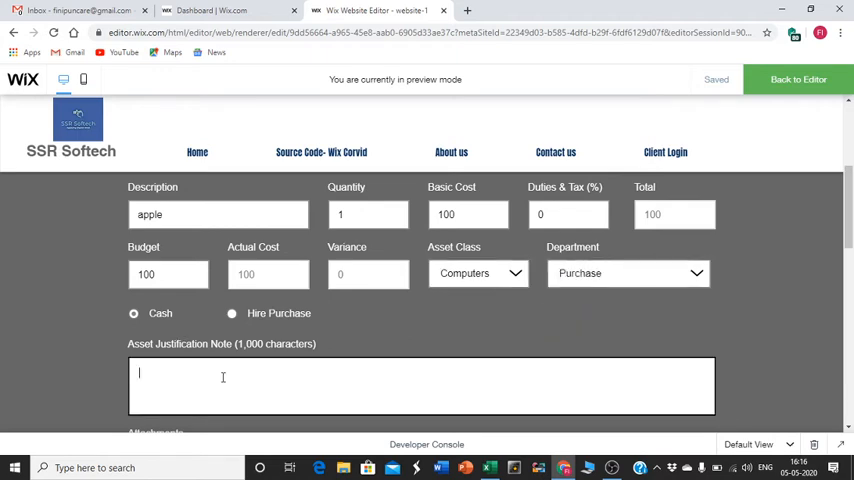
text(pk)
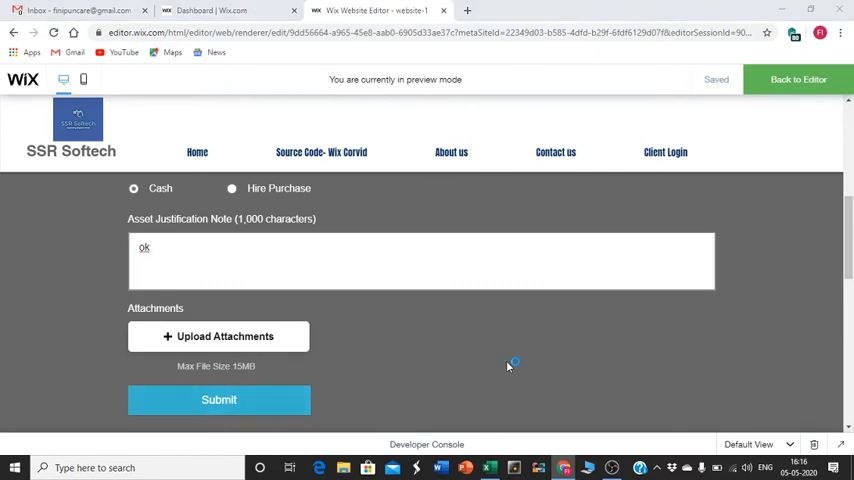
- Attach the asset model file to the requisition and submit the form
click(218, 336)
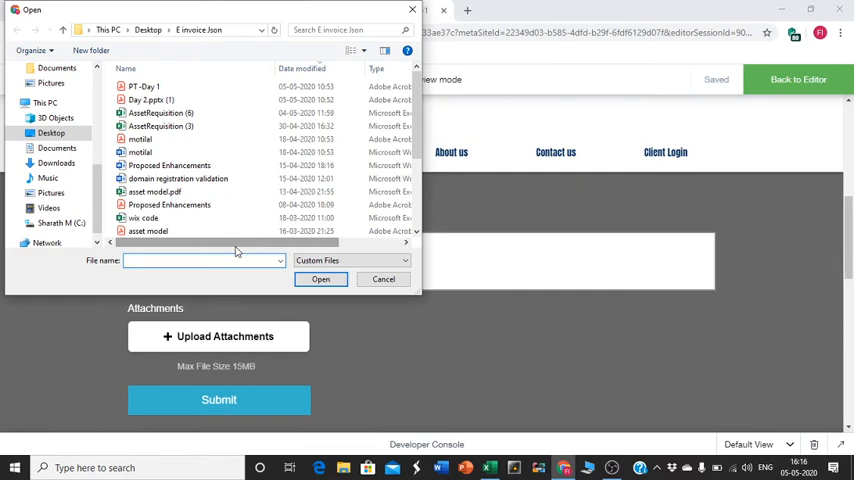
click(148, 230)
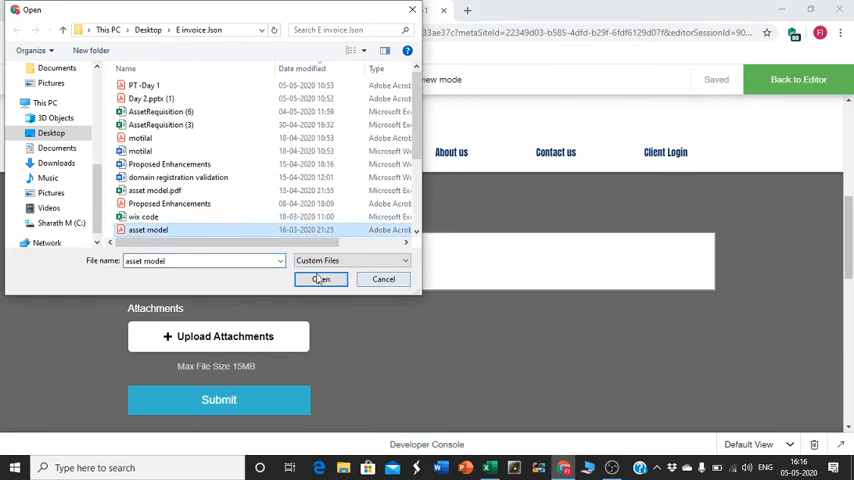
click(320, 280)
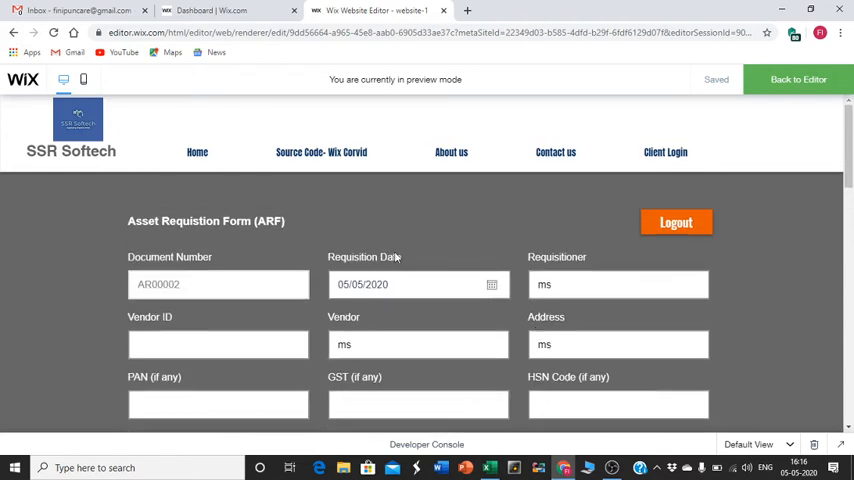
mouse_move(208, 288)
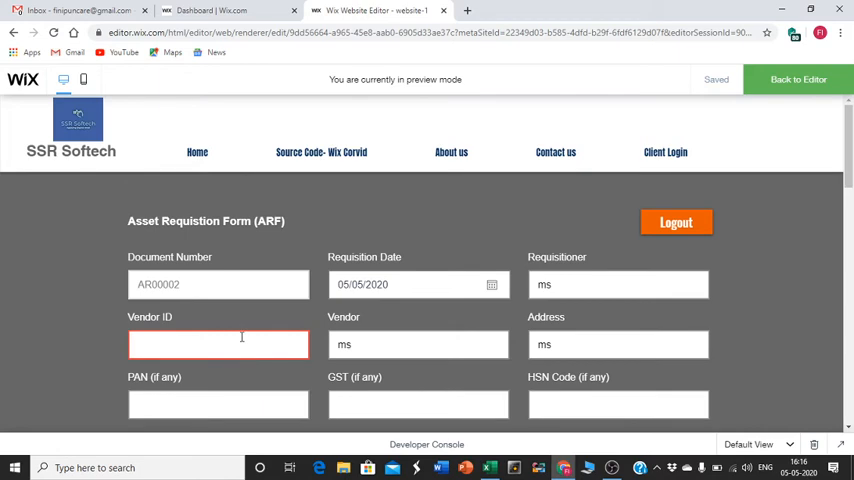
text(12)
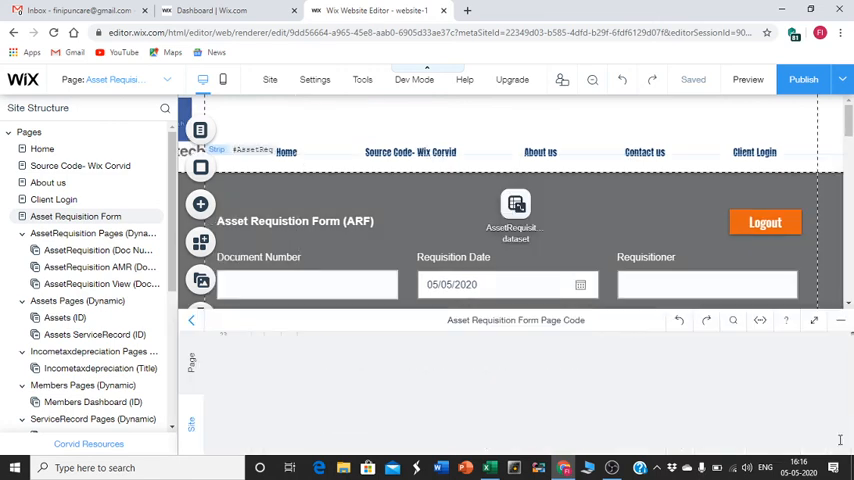
scroll(down, 3)
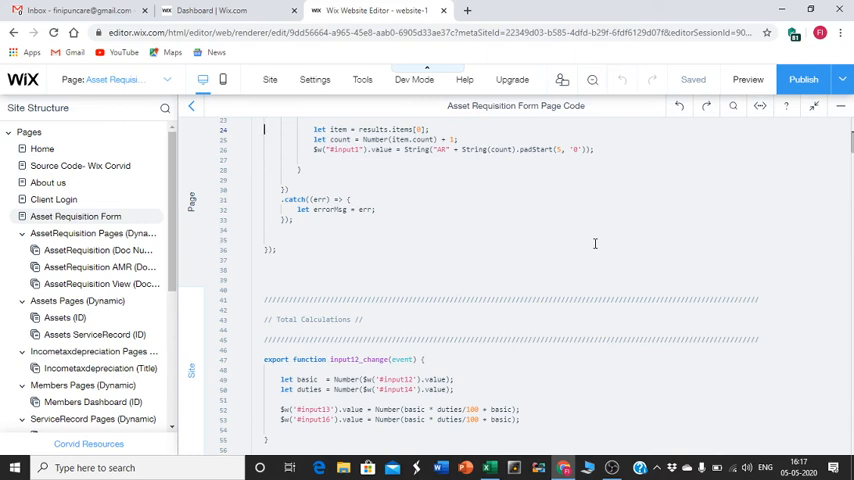
mouse_move(680, 258)
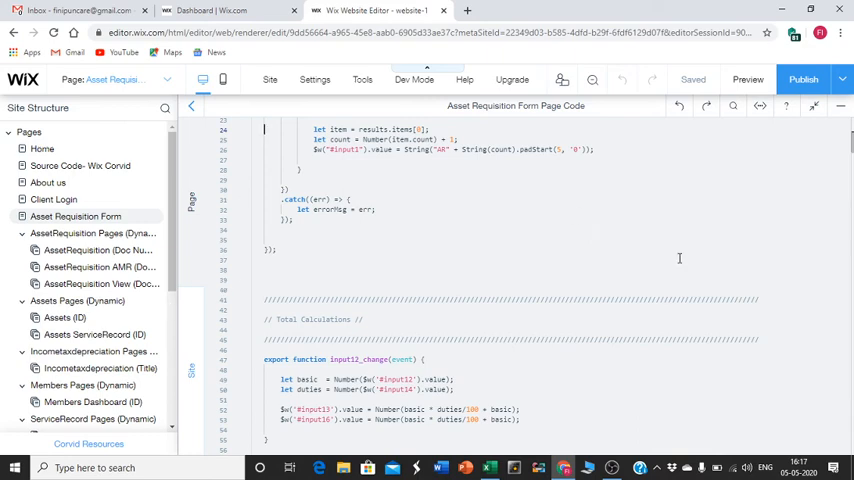
mouse_move(840, 106)
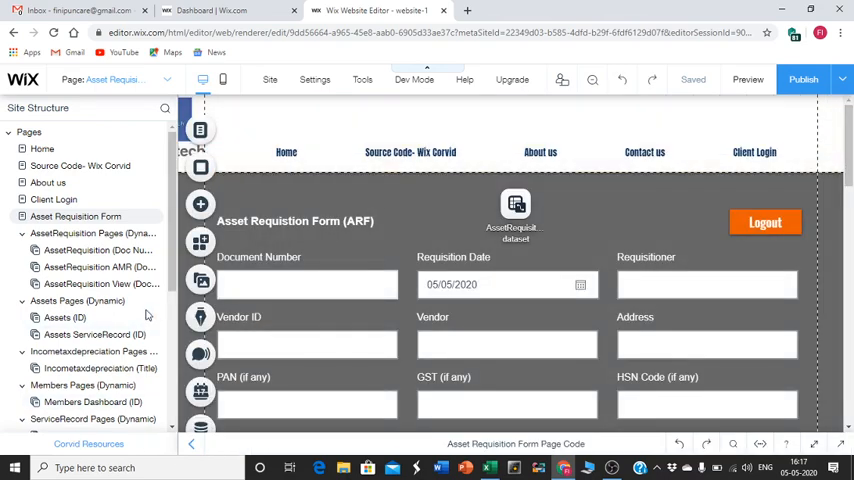
- Scroll the AssetRequisition table sideways to review the AR00002 and AR00001 columns
scroll(down, 3)
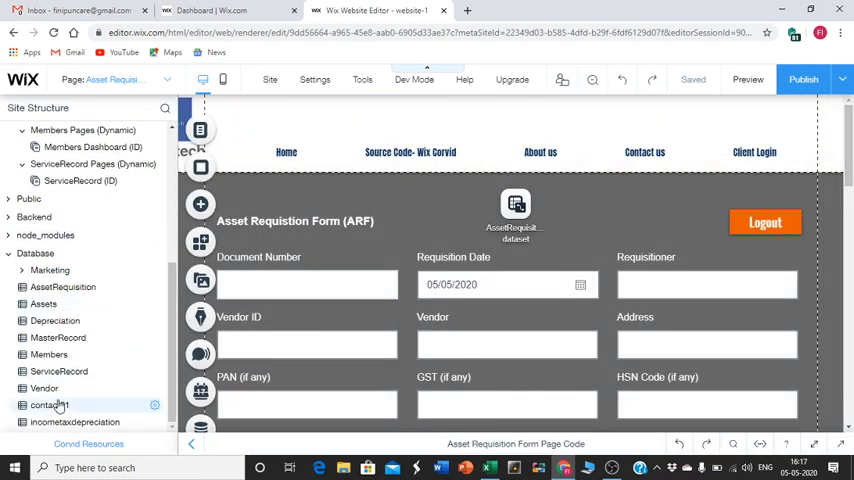
mouse_move(48, 354)
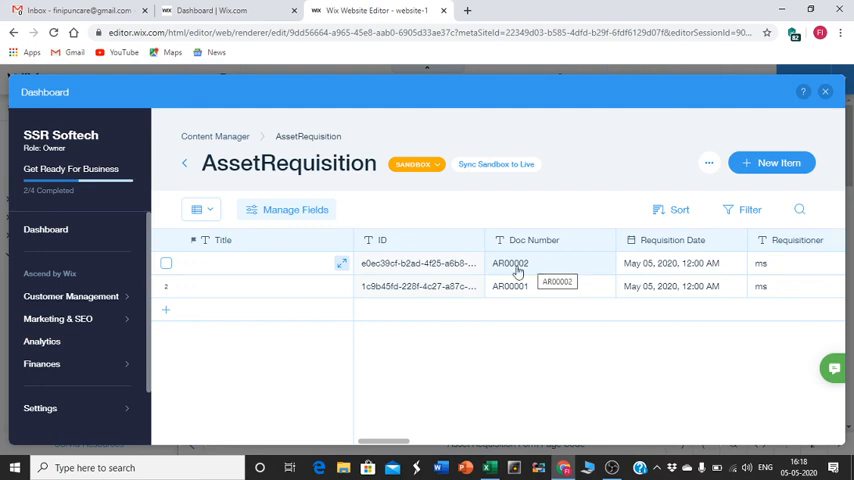
scroll(right, 3)
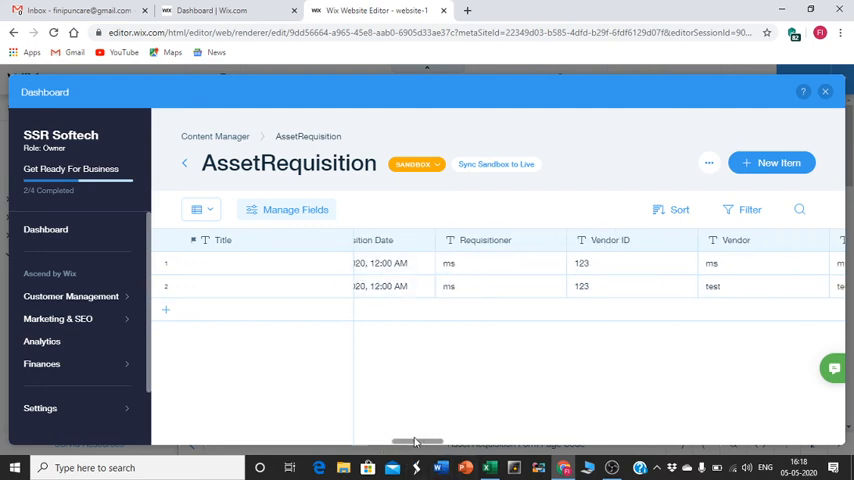
drag(416, 440, 482, 440)
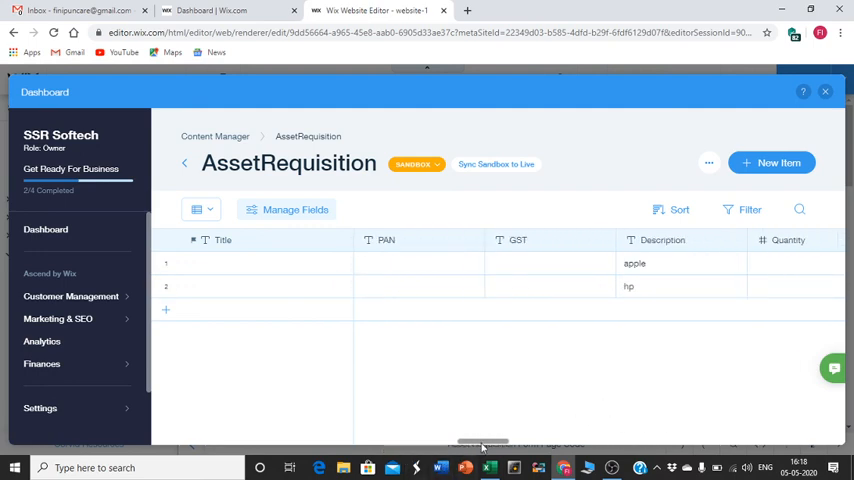